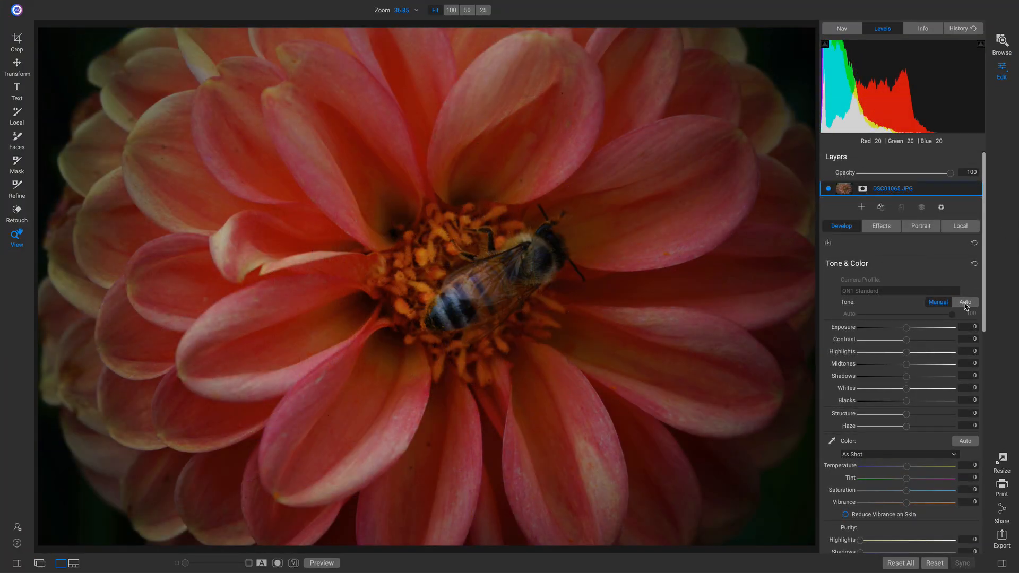
Apply Auto tone to the red dahlia, orange dahlia and coastal landscape photos.
left_click(963, 302)
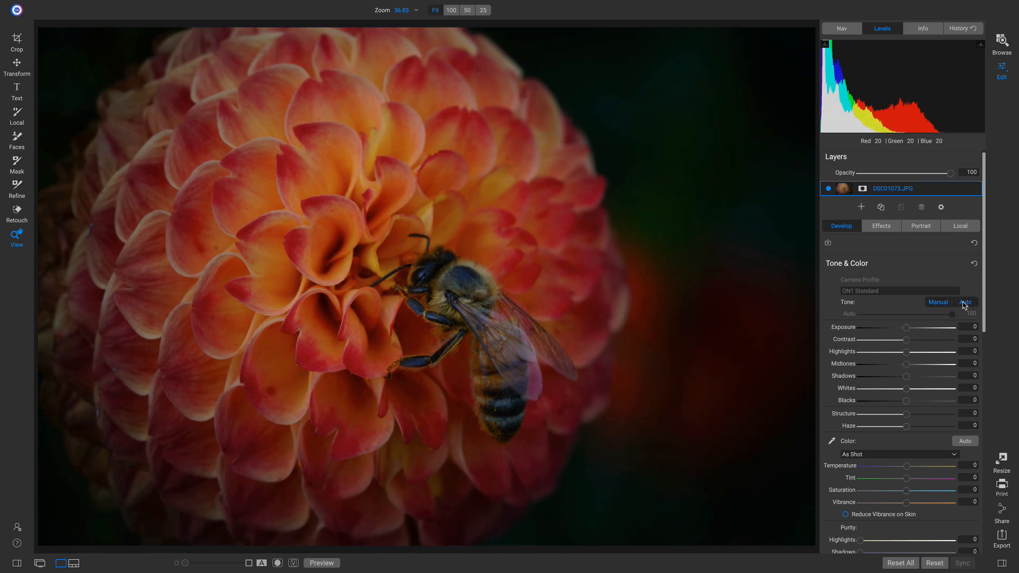
left_click(966, 301)
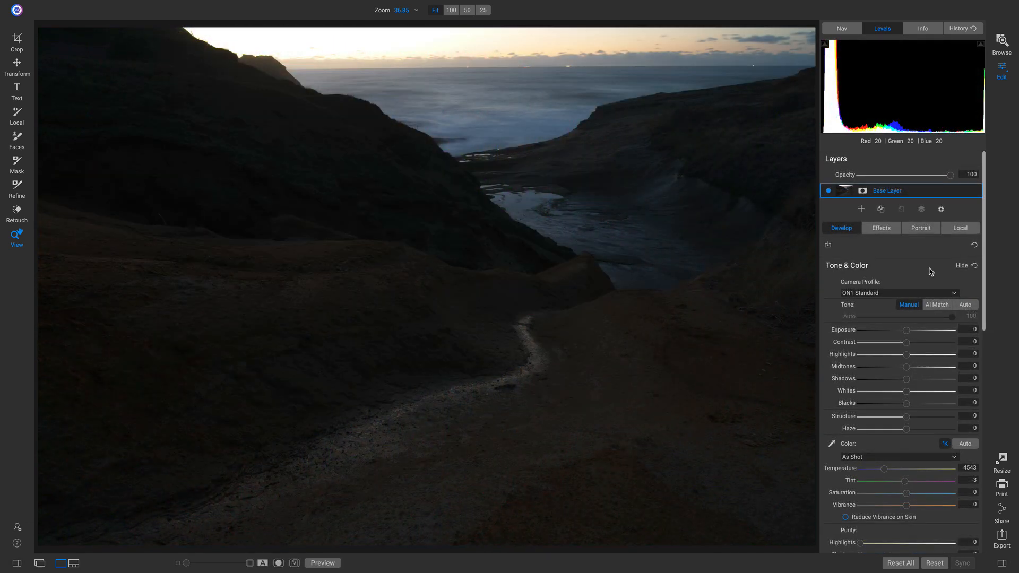
left_click(964, 304)
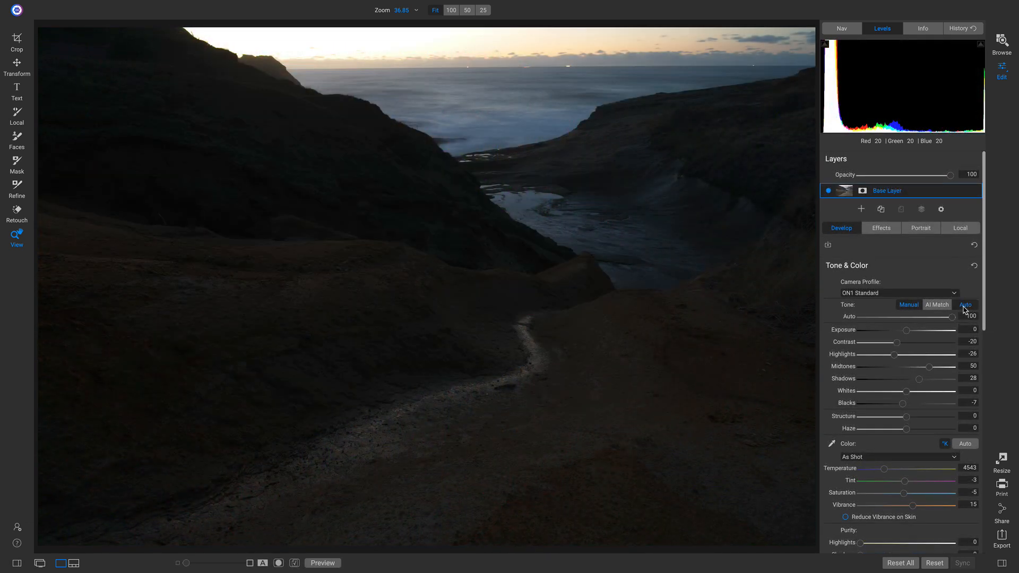
left_click(965, 304)
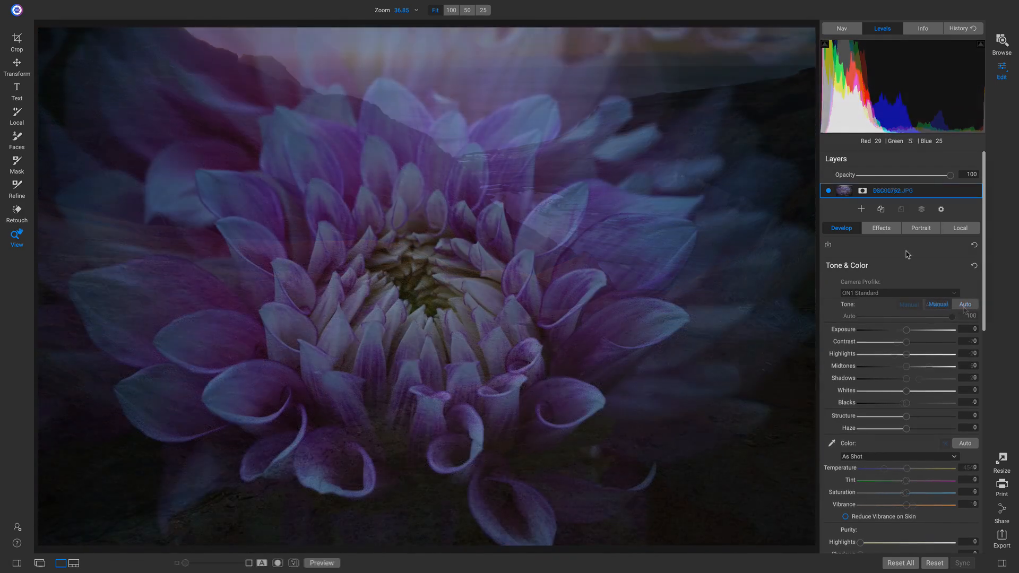
left_click(936, 304)
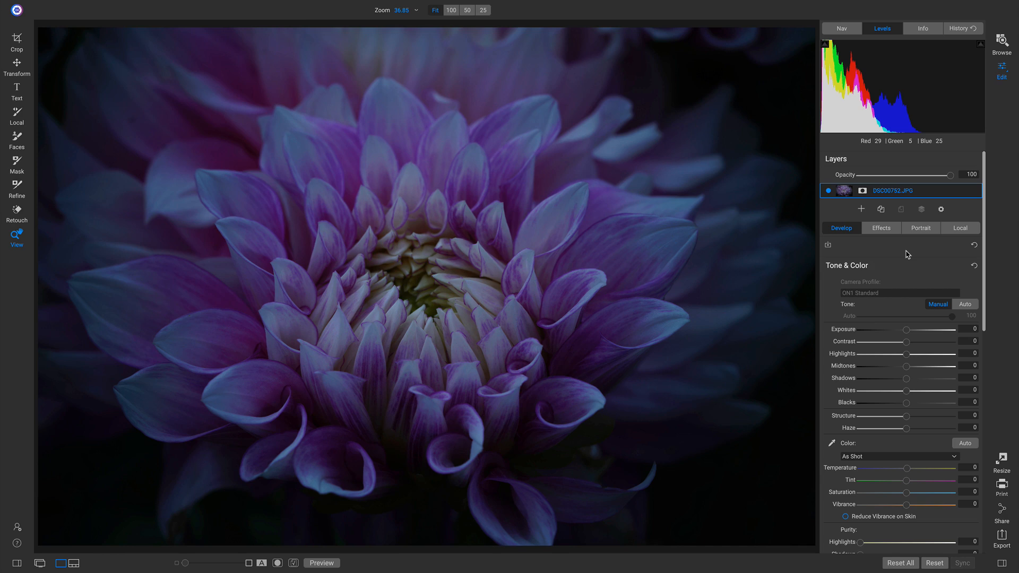
mouse_move(924, 255)
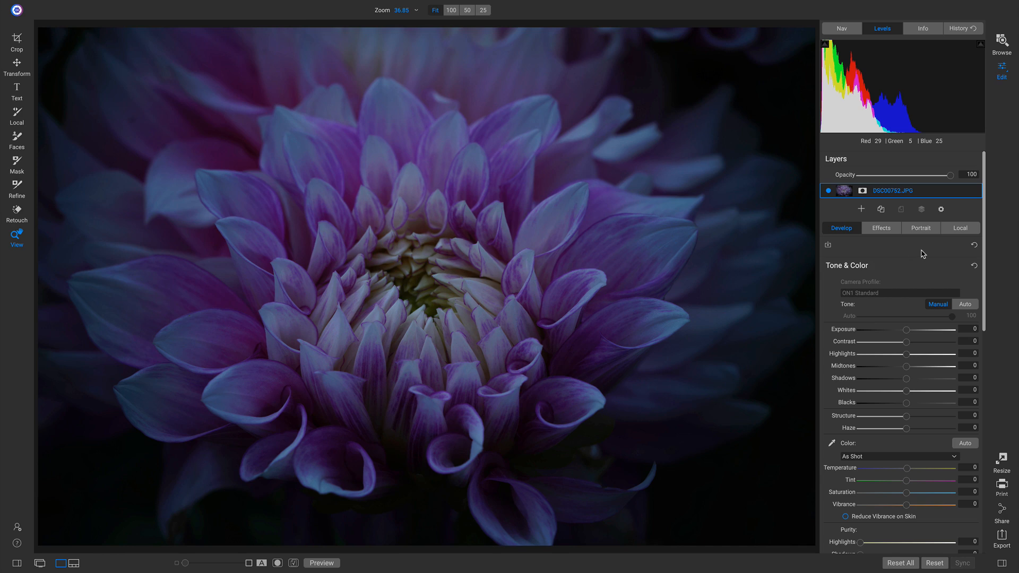
mouse_move(642, 423)
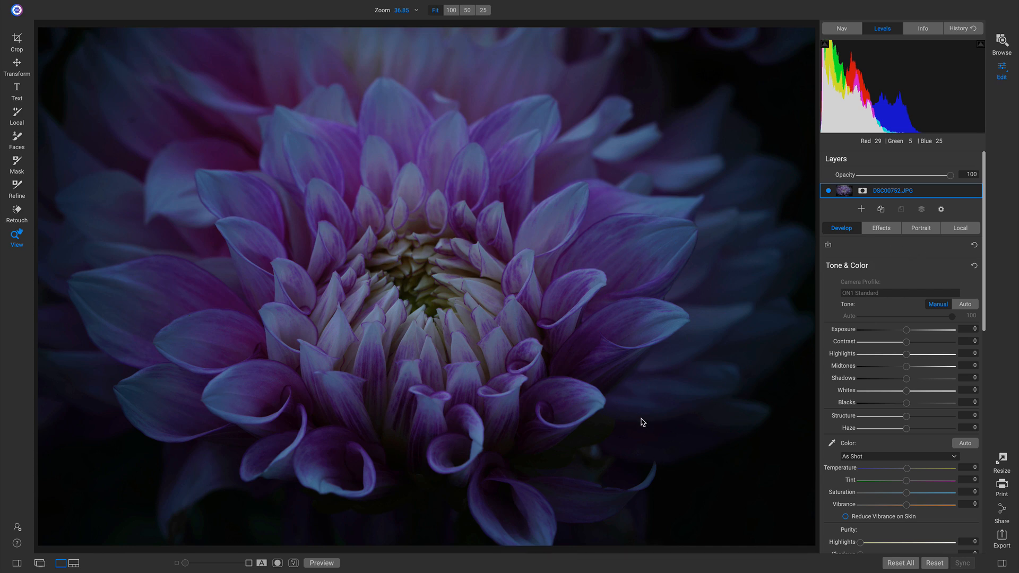
mouse_move(688, 382)
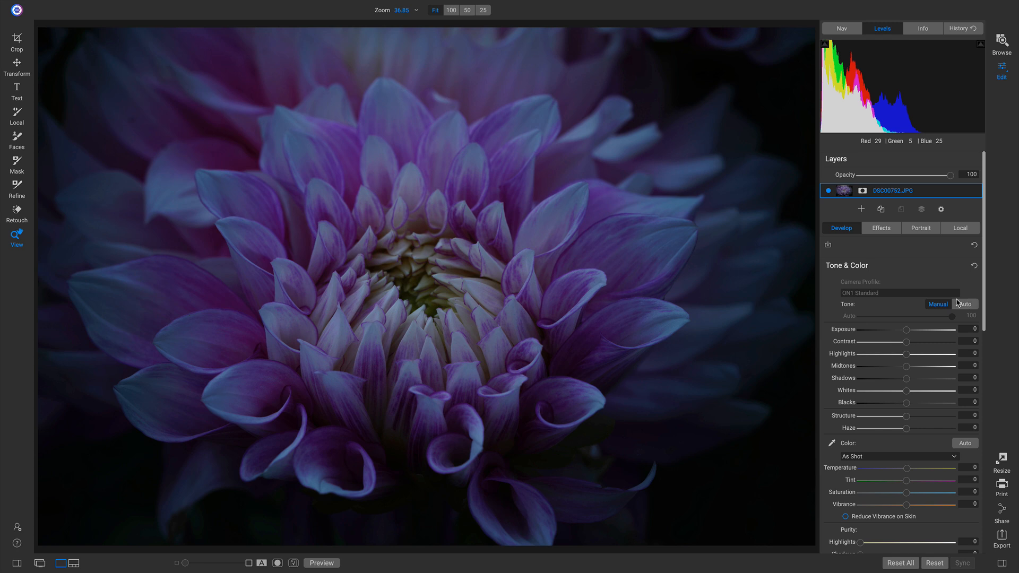
Apply Auto tone to the purple dahlia photo at 100 amount.
left_click(964, 304)
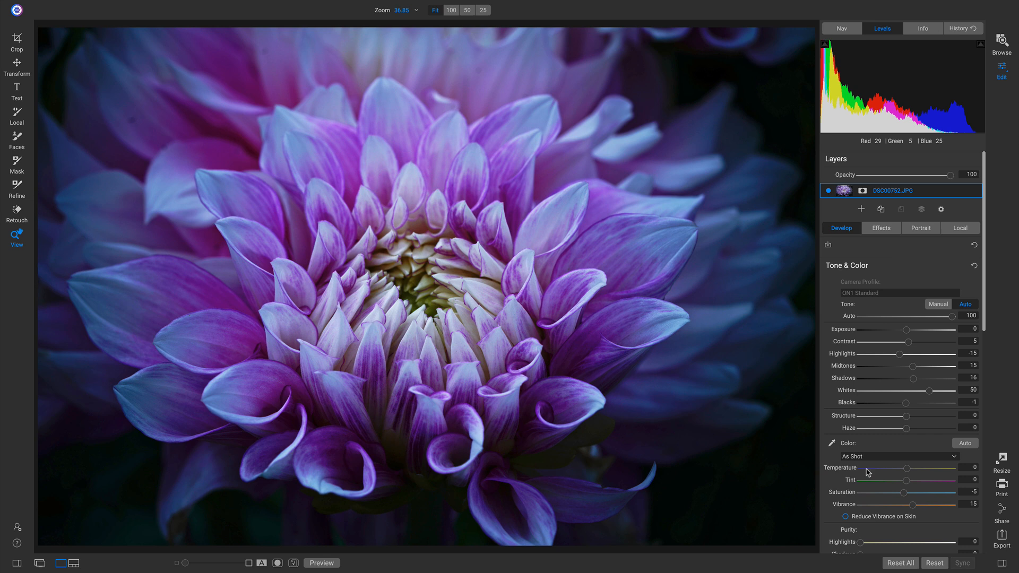
mouse_move(935, 363)
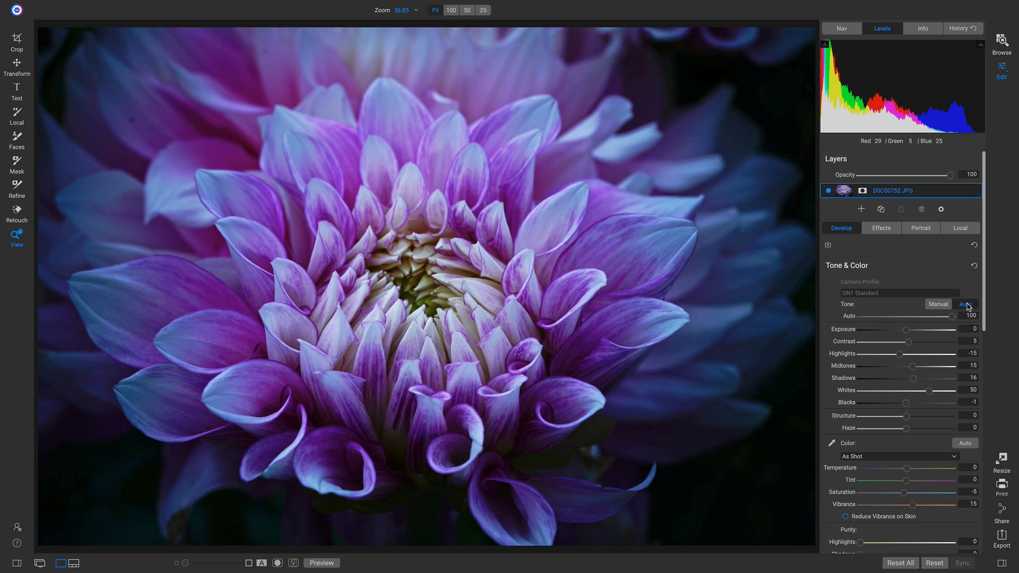
left_click(964, 304)
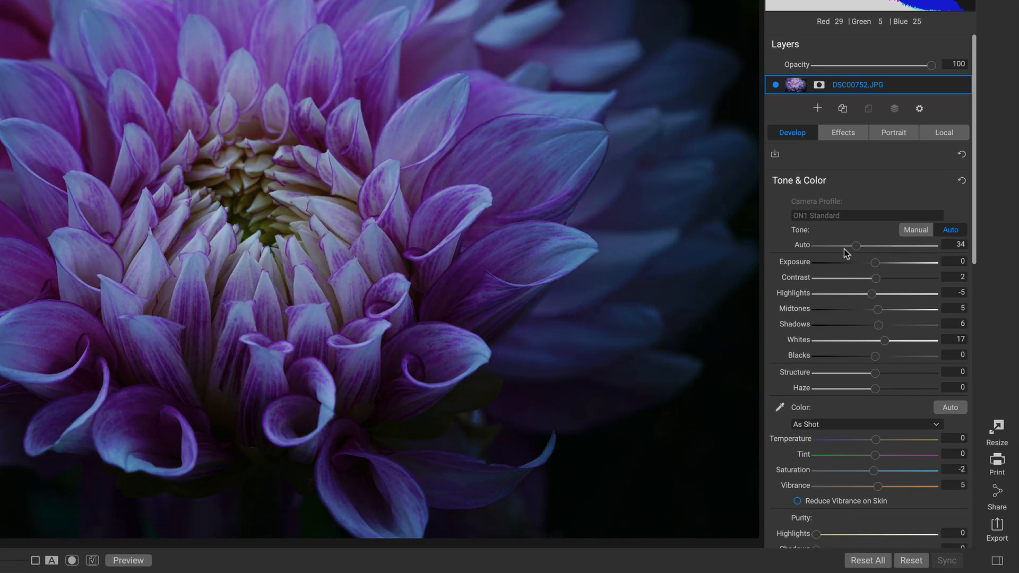
left_click_drag(856, 245, 842, 245)
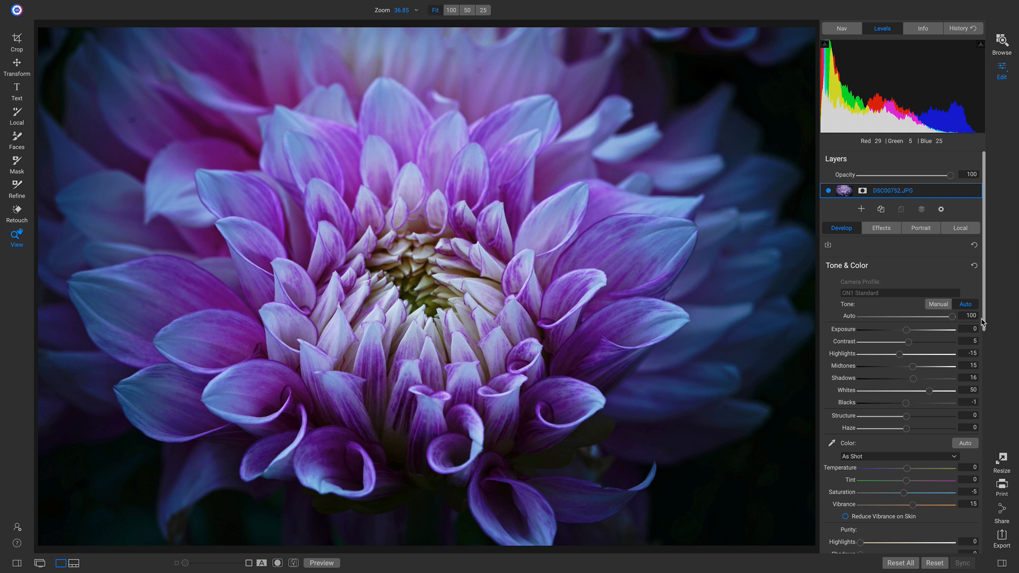
mouse_move(939, 260)
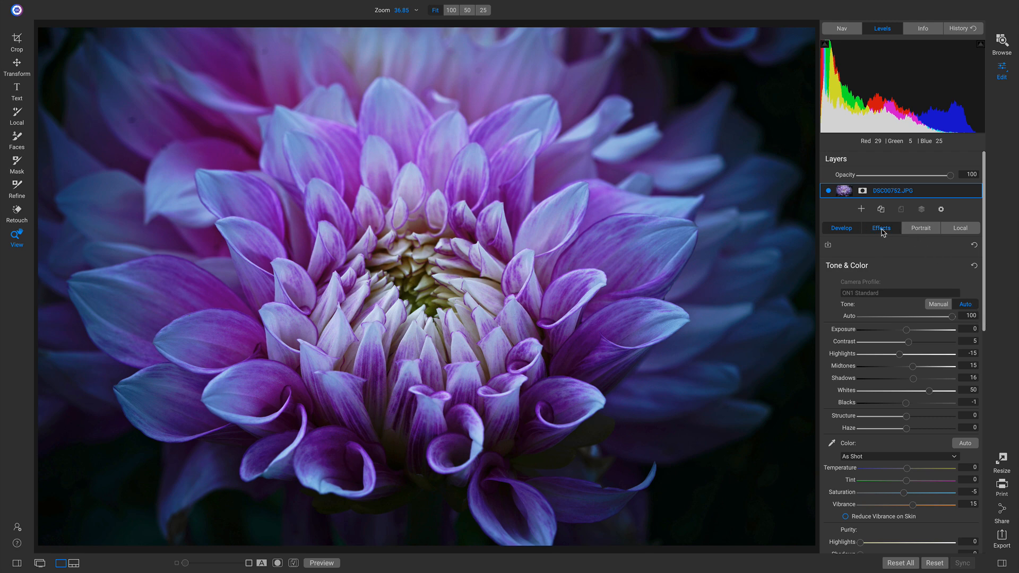
Add a LUTs filter with the Aachen preset, then compare against the original photo.
left_click(904, 257)
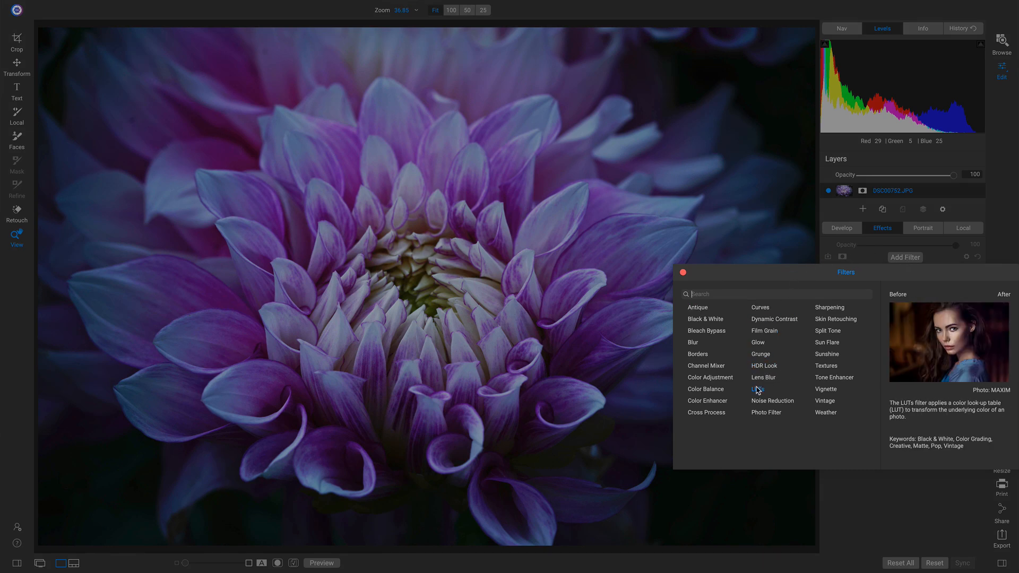
left_click(756, 389)
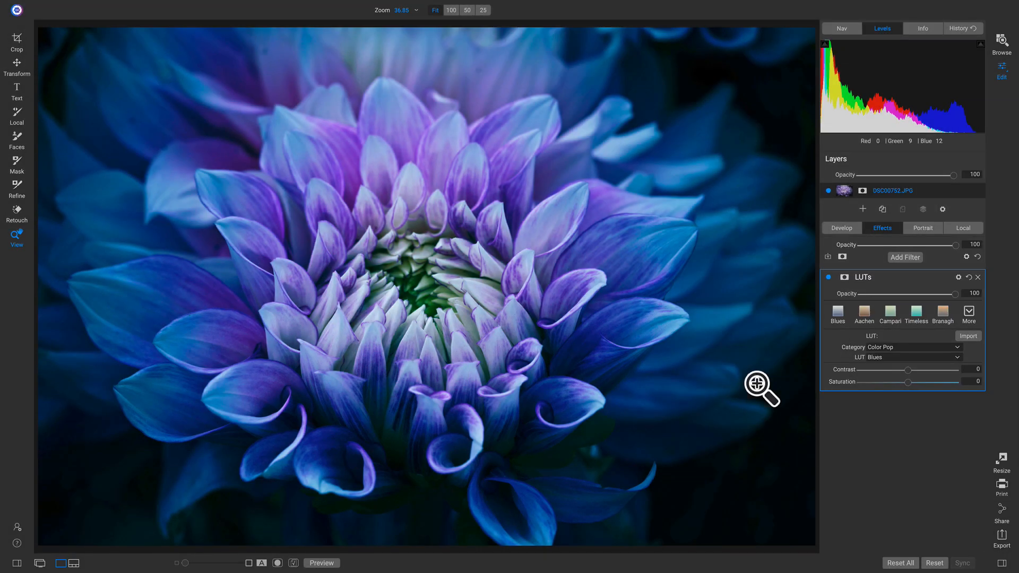
left_click(863, 313)
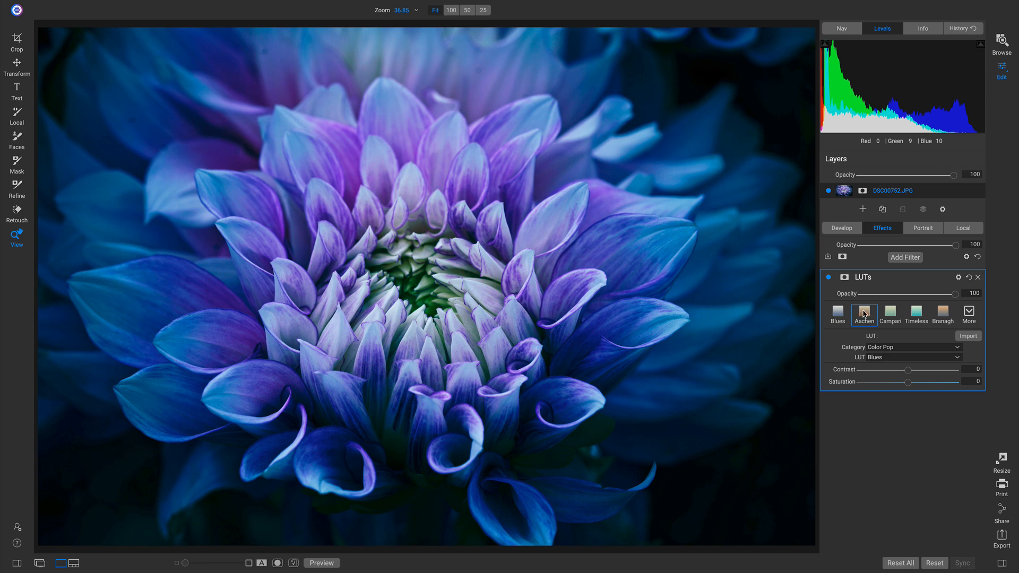
left_click(863, 312)
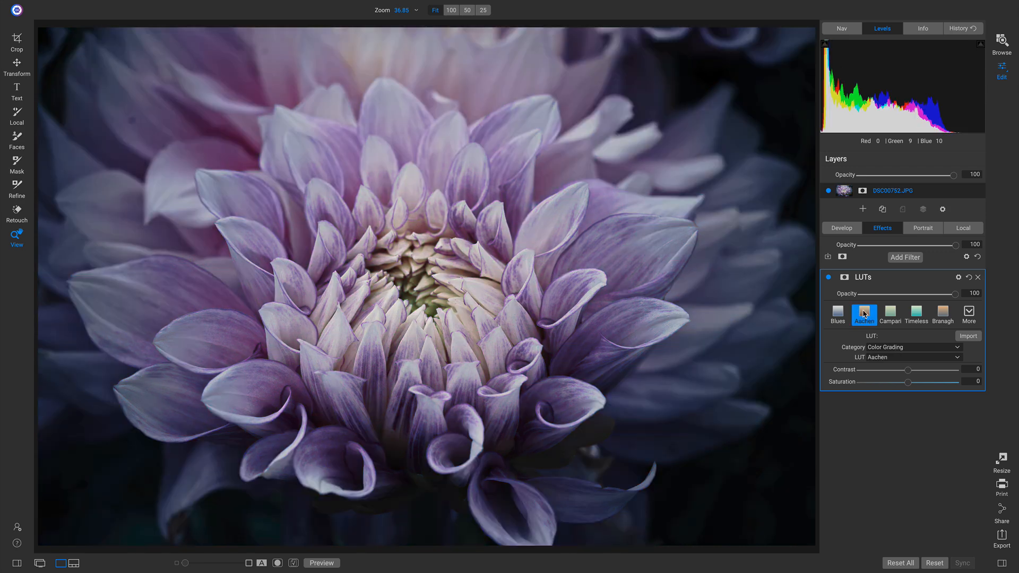
mouse_move(1013, 294)
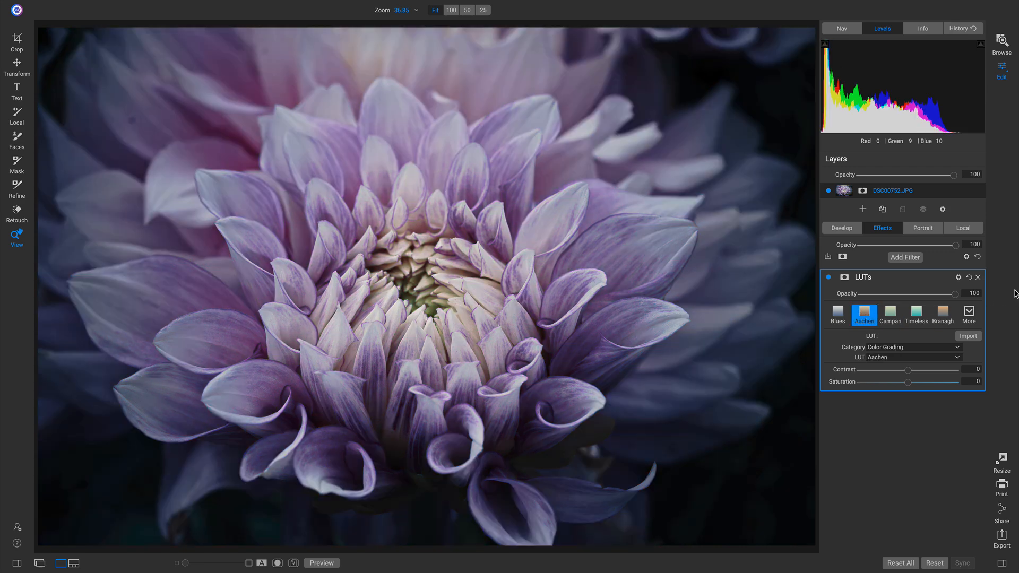
left_click(293, 562)
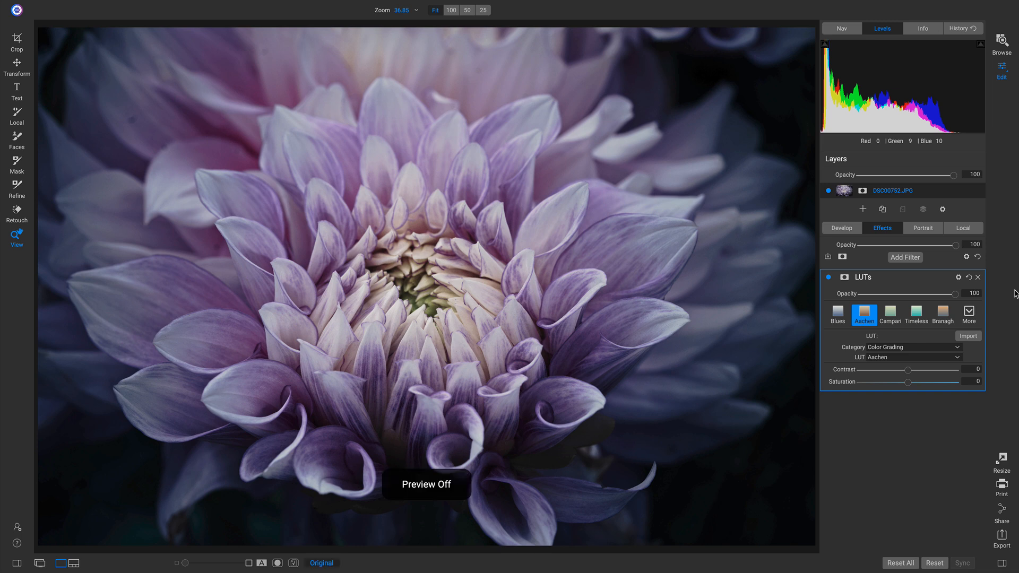